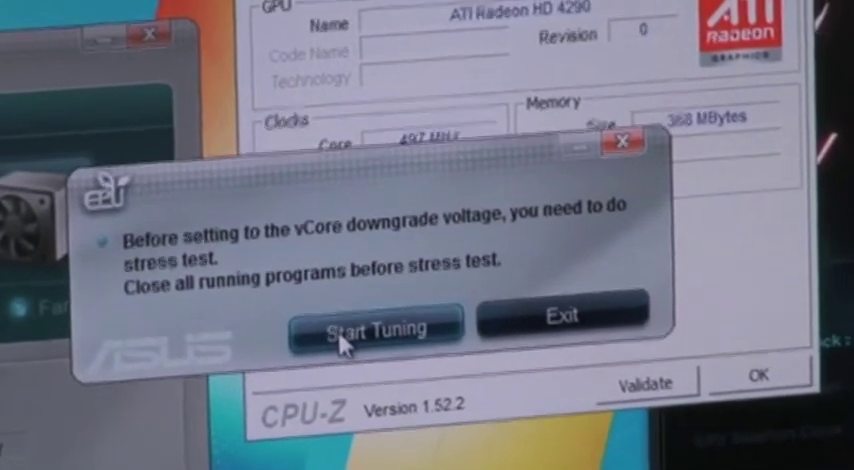
Start the vCore downgrade tuning from the EPU stress-test warning dialog.
left_click(380, 326)
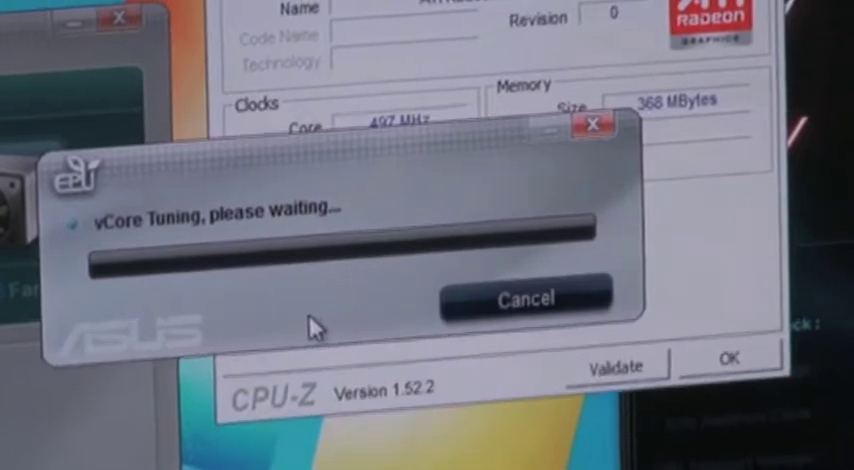